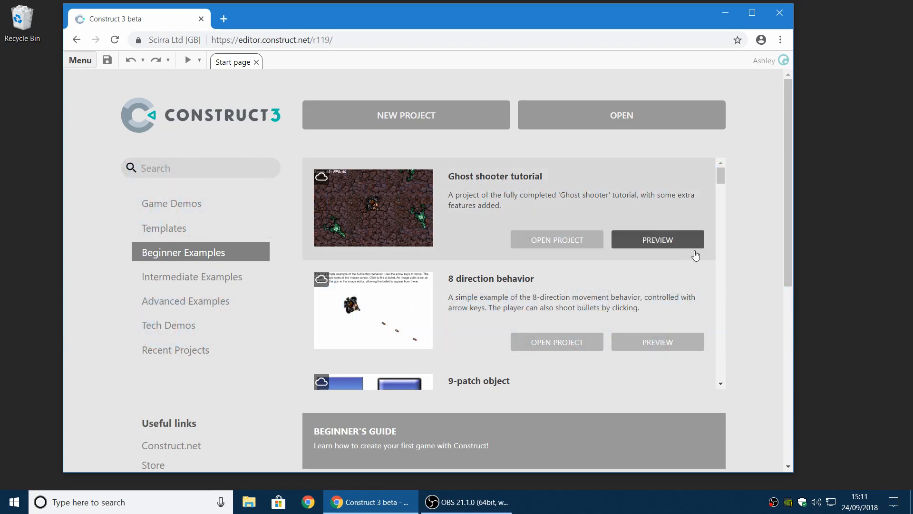
- Open the Ghost shooter tutorial from the Beginner Examples on the Start page
{"action": "left_click", "coordinate": [657, 239]}
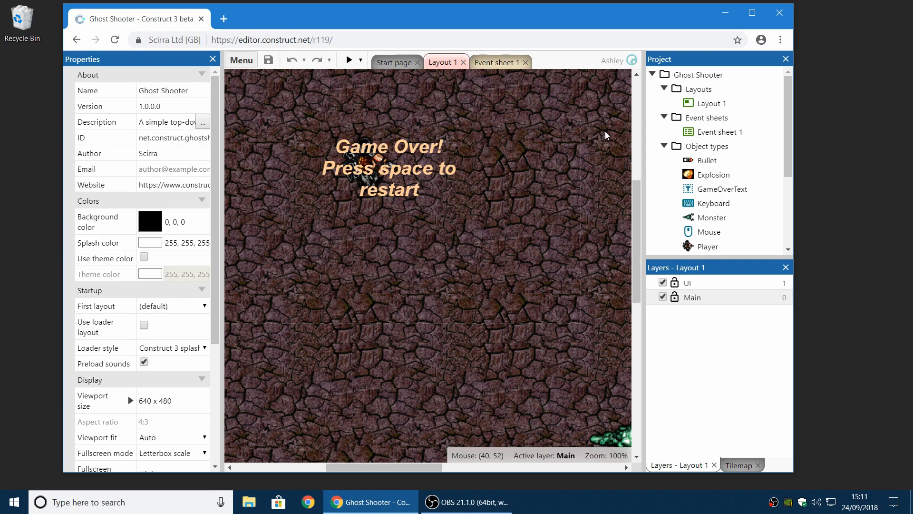
{"action": "mouse_move", "coordinate": [643, 114]}
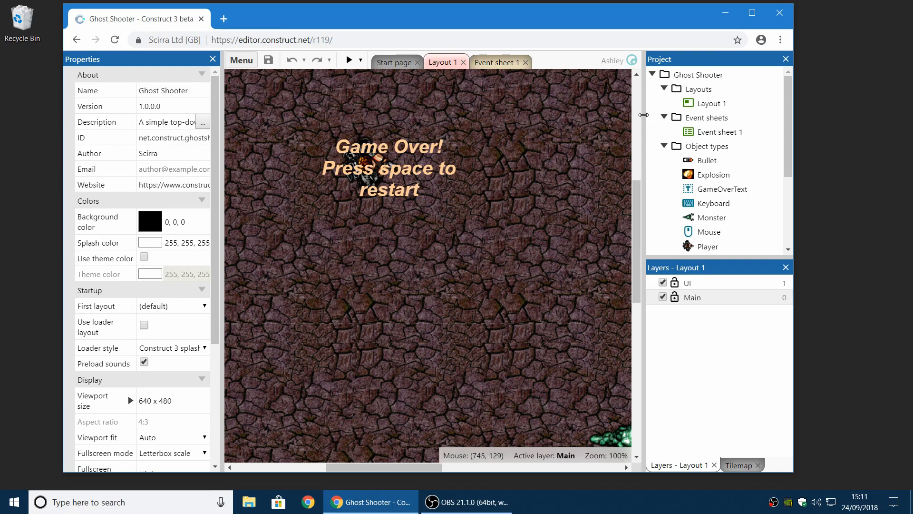
{"action": "mouse_move", "coordinate": [626, 114]}
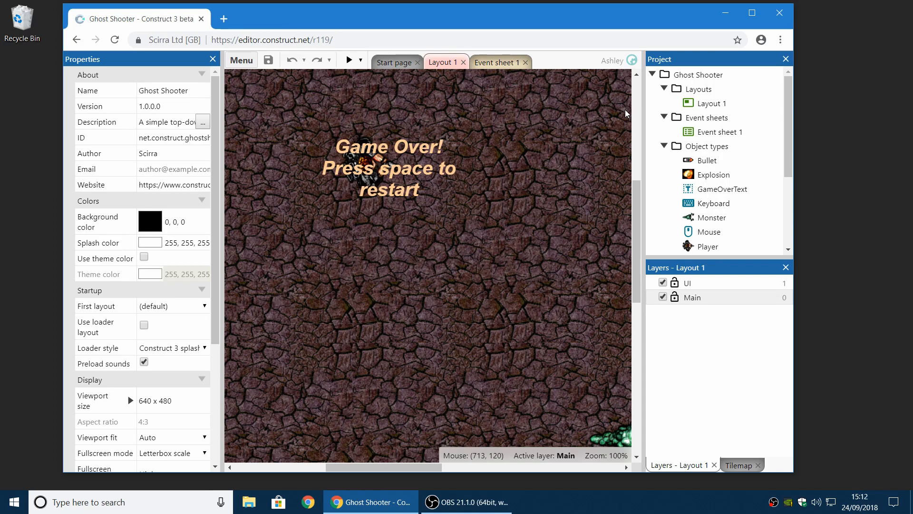
- Select Ghost Shooter in the Project Bar and scroll its properties down to the Runtime setting
{"action": "left_click", "coordinate": [699, 74]}
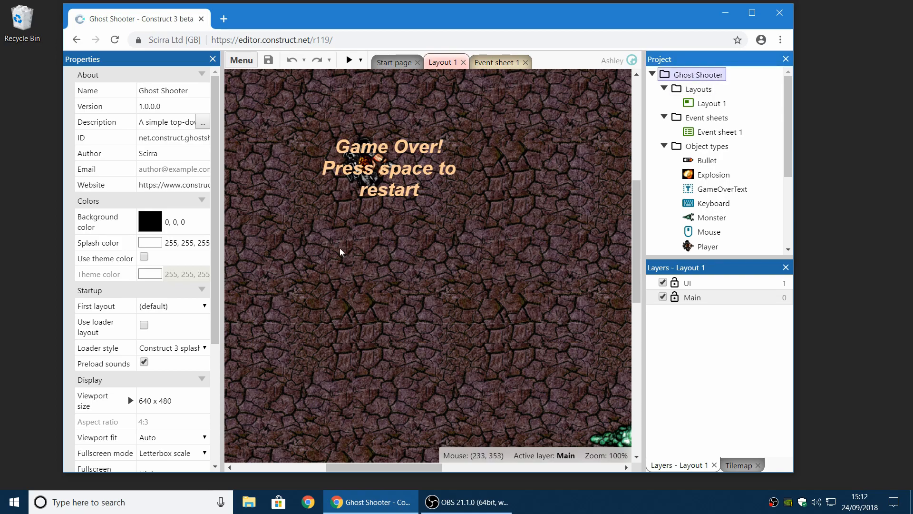
{"action": "mouse_move", "coordinate": [342, 268]}
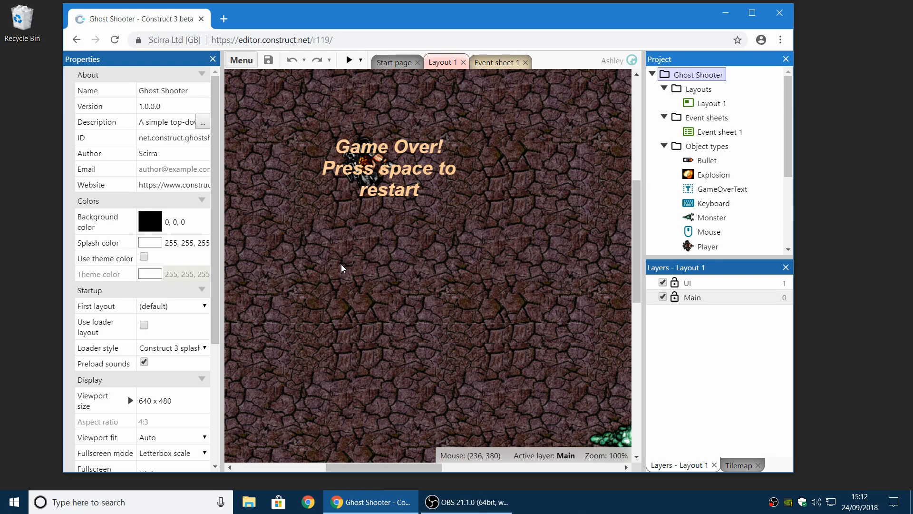
{"action": "scroll", "scroll_direction": "down", "scroll_amount": 3}
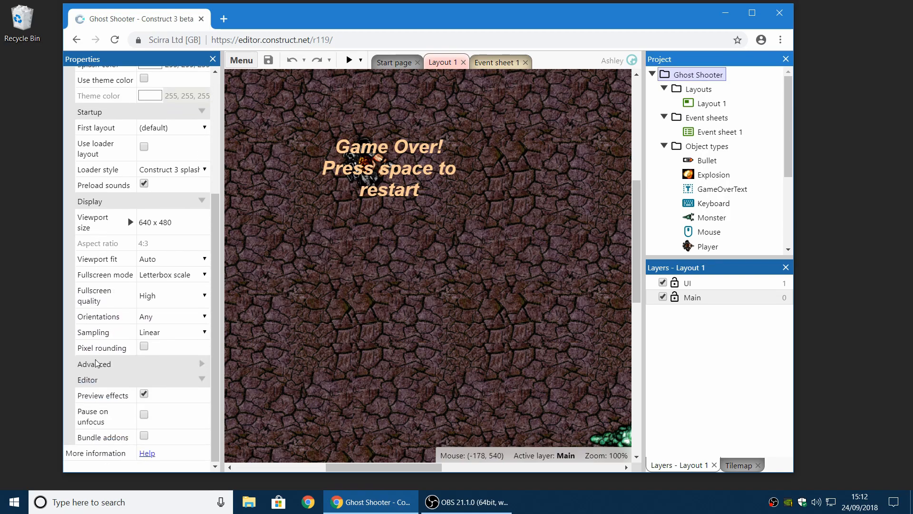
{"action": "mouse_move", "coordinate": [448, 254]}
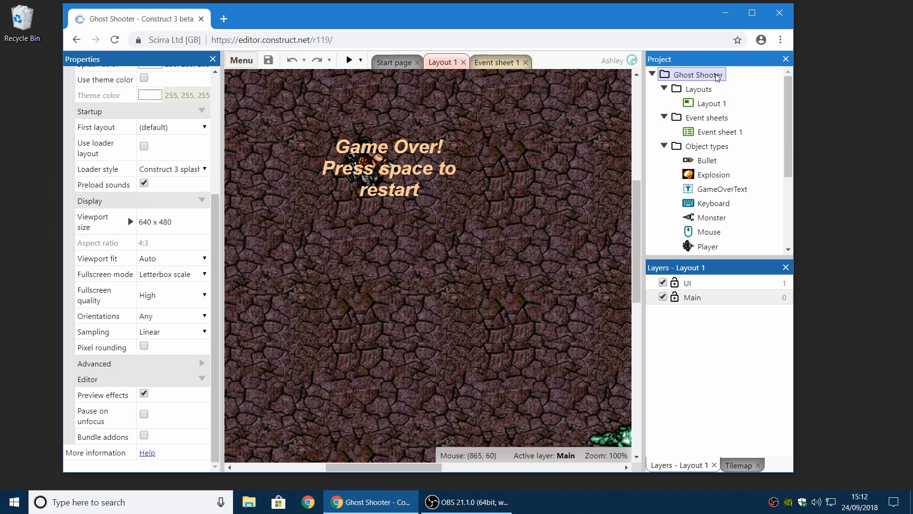
{"action": "mouse_move", "coordinate": [714, 85]}
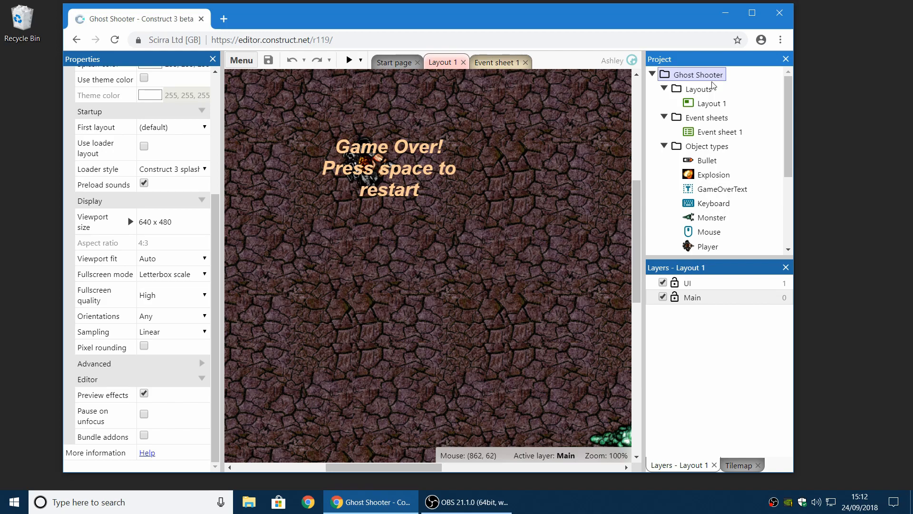
{"action": "mouse_move", "coordinate": [147, 372]}
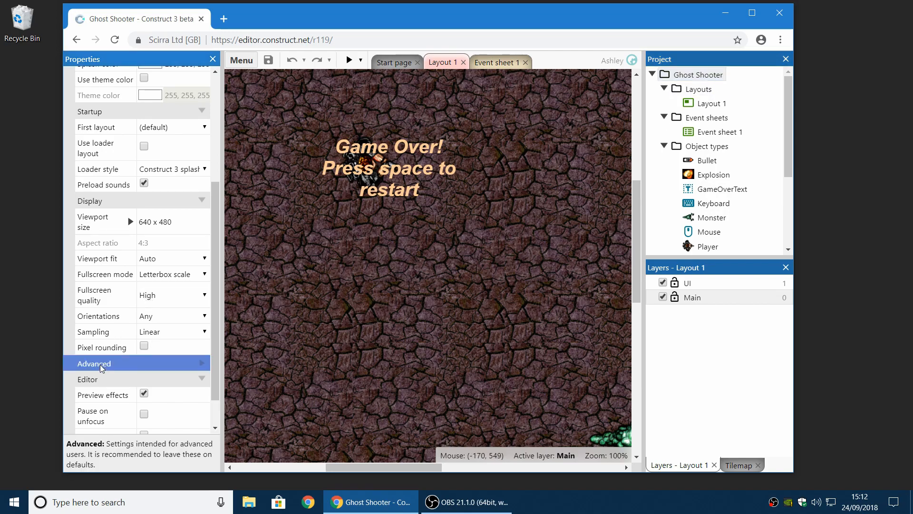
{"action": "mouse_move", "coordinate": [204, 367]}
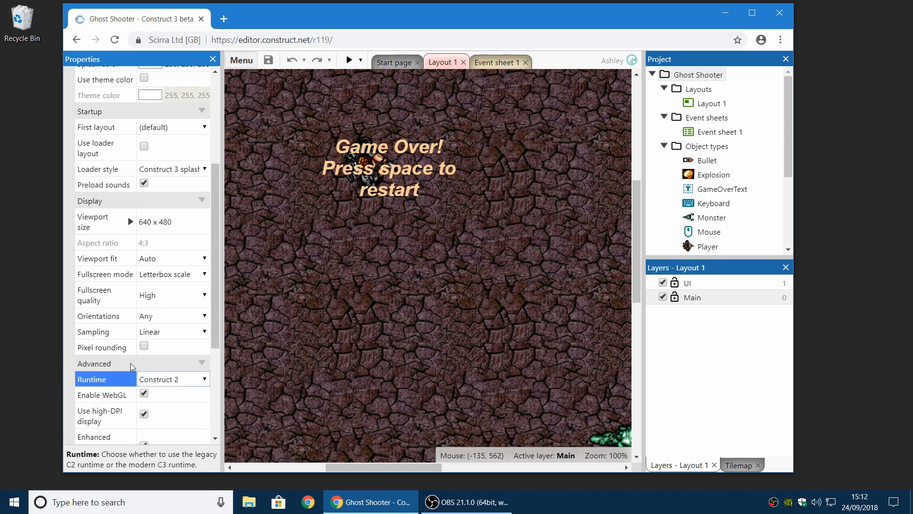
{"action": "scroll", "scroll_direction": "down", "scroll_amount": 3}
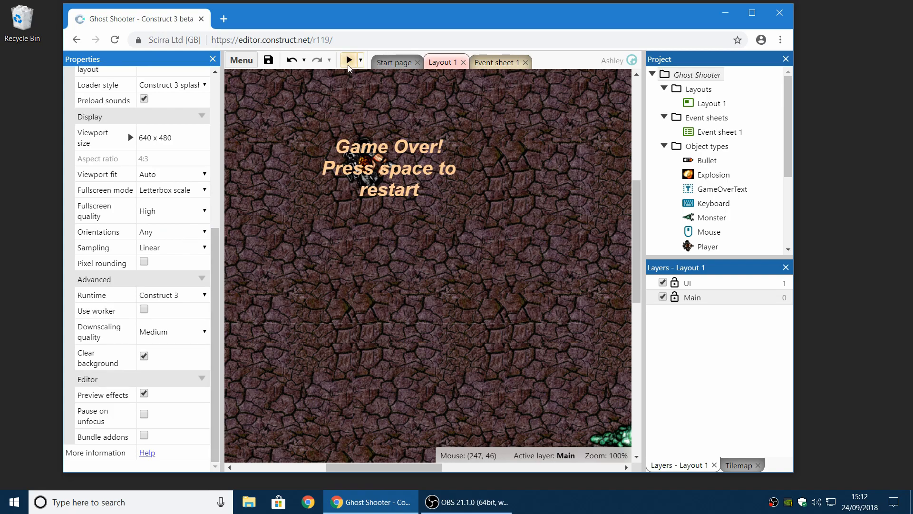
{"action": "left_click", "coordinate": [348, 60]}
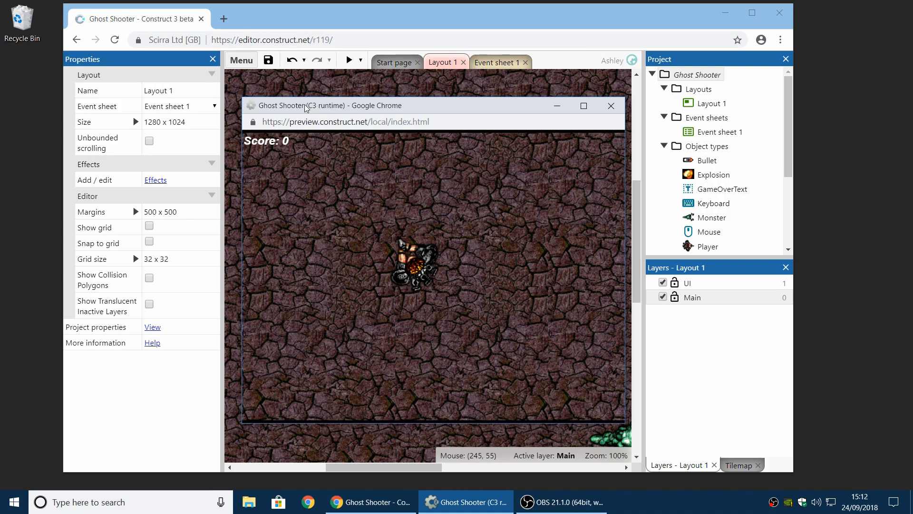
{"action": "mouse_move", "coordinate": [493, 272]}
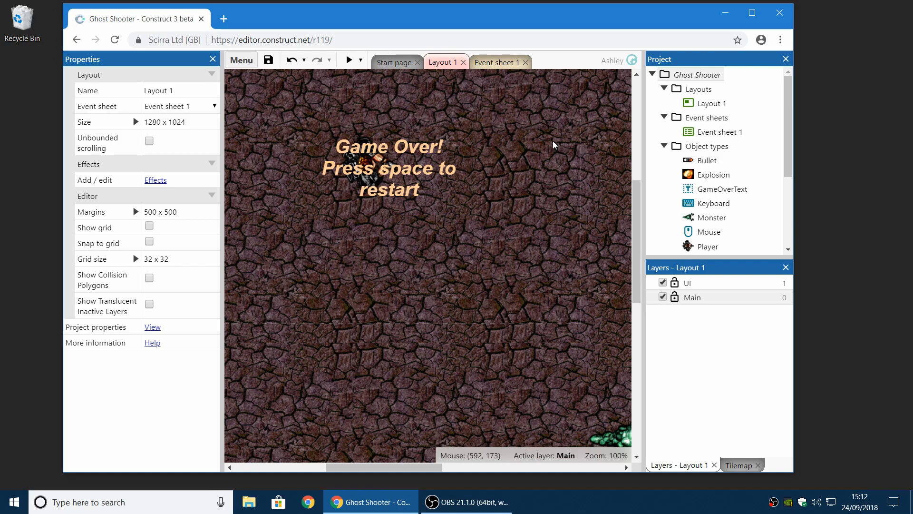
{"action": "mouse_move", "coordinate": [550, 146]}
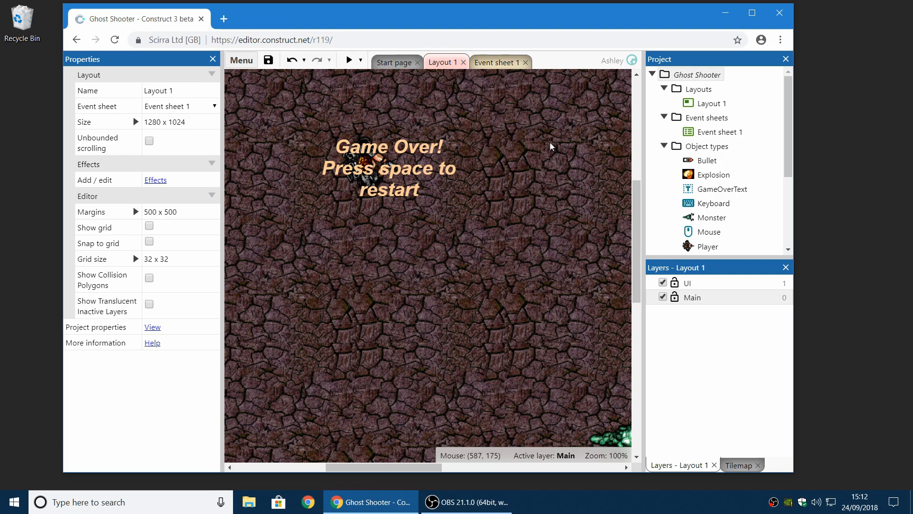
{"action": "mouse_move", "coordinate": [517, 164]}
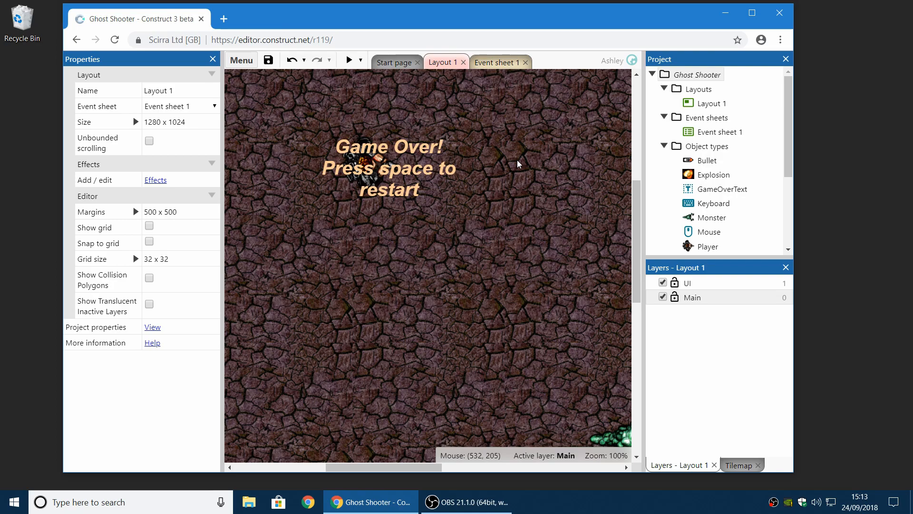
{"action": "mouse_move", "coordinate": [568, 127]}
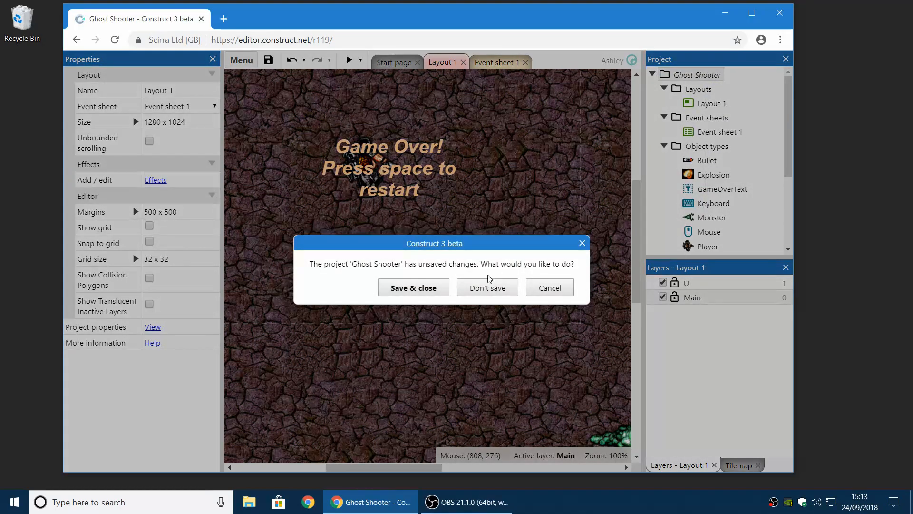
- Close Ghost Shooter without saving and show the Templates list
{"action": "left_click", "coordinate": [487, 287]}
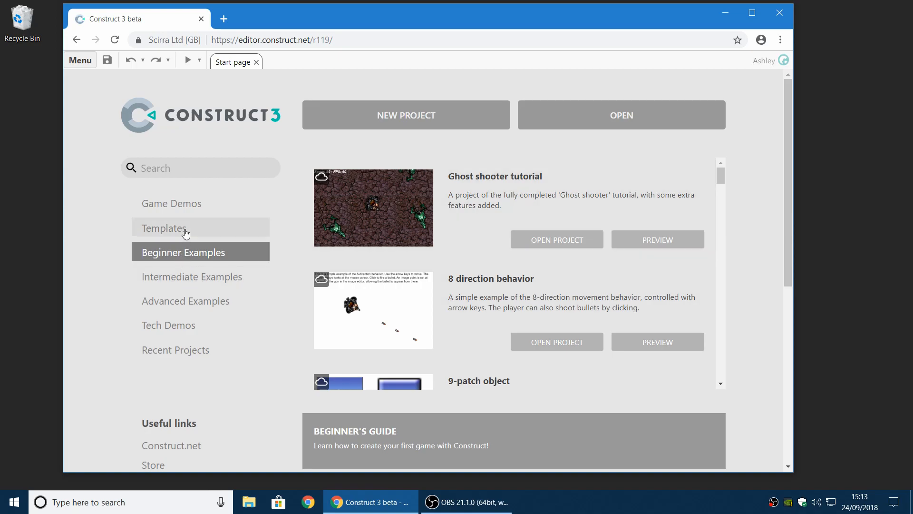
{"action": "left_click", "coordinate": [164, 228]}
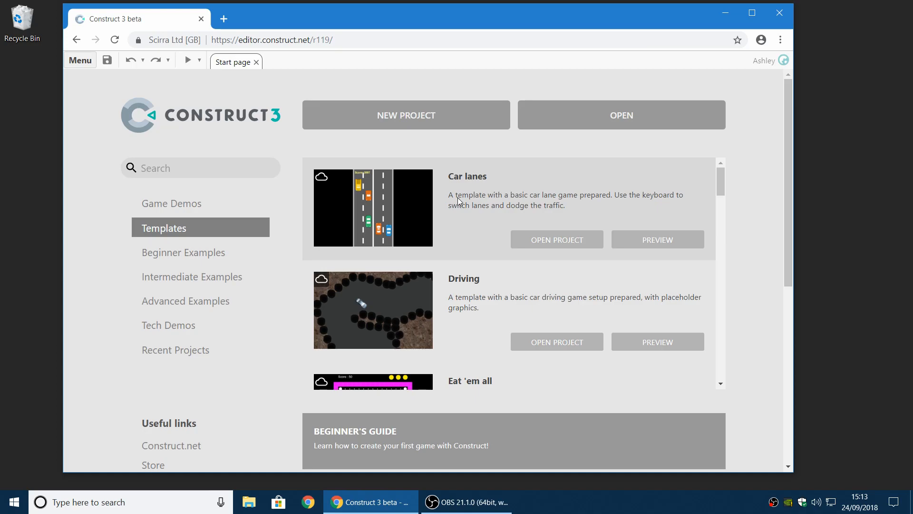
- Open the Car lanes template, close its preview, and browse Event sheet 1
{"action": "left_click", "coordinate": [556, 240]}
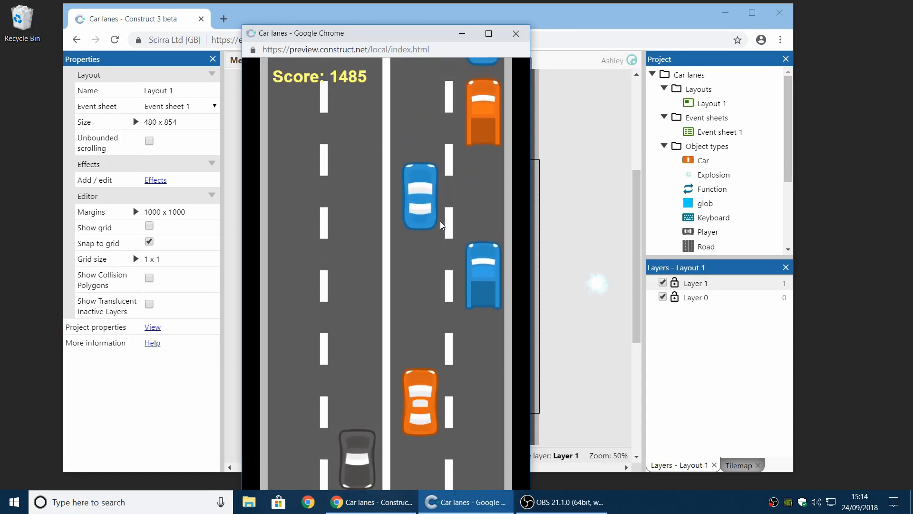
{"action": "left_click", "coordinate": [514, 33]}
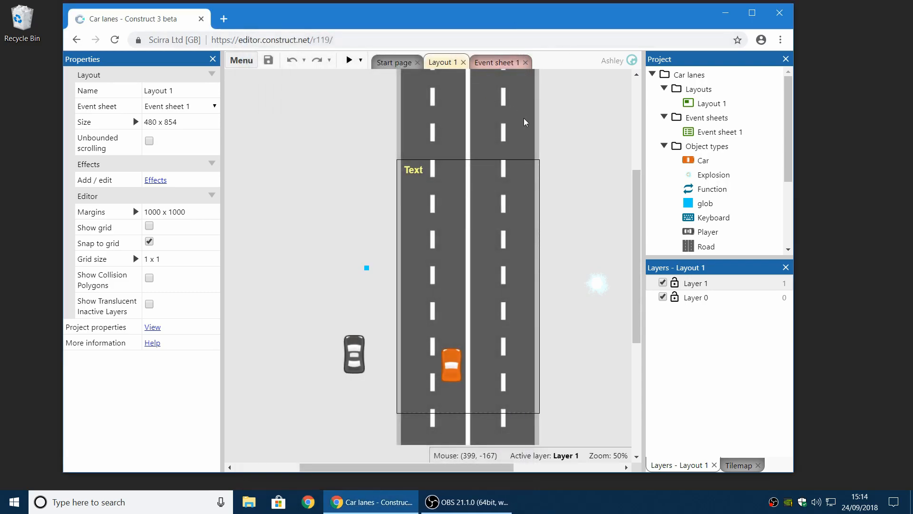
{"action": "left_click", "coordinate": [496, 62]}
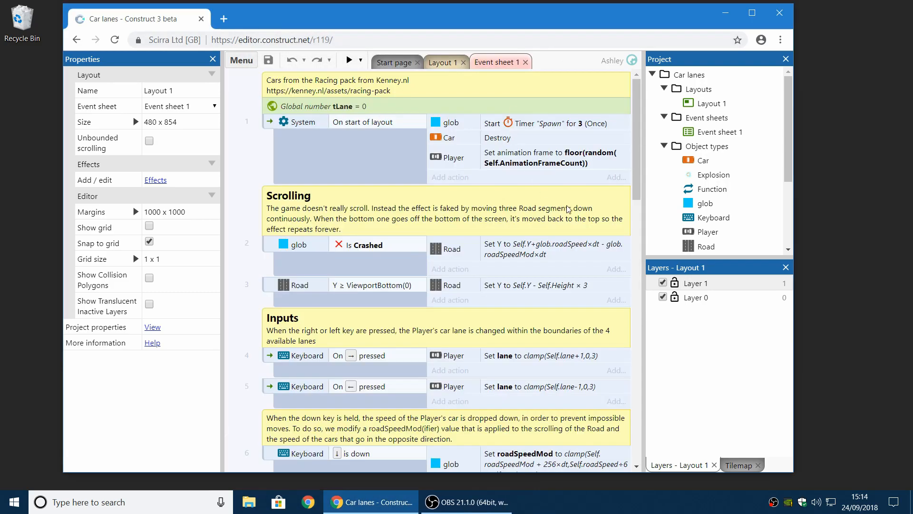
{"action": "scroll", "scroll_direction": "down", "scroll_amount": 3}
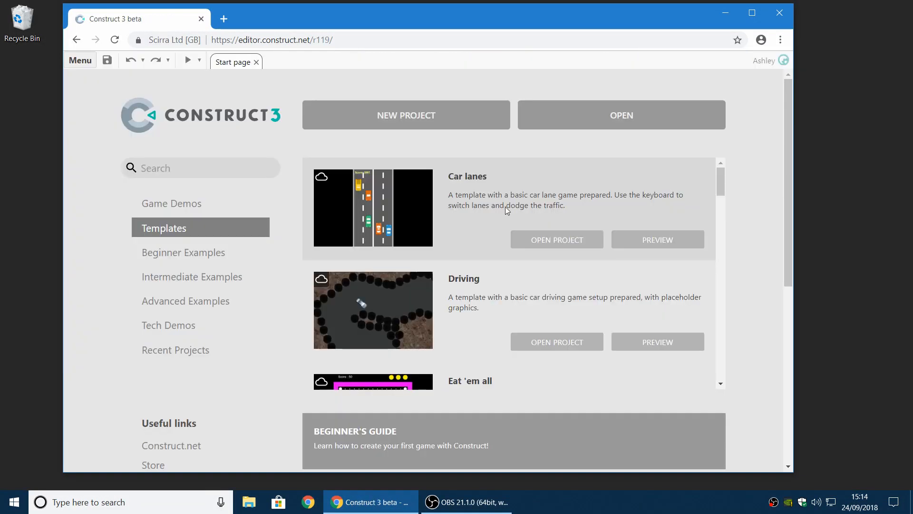
{"action": "scroll", "scroll_direction": "down", "scroll_amount": 3}
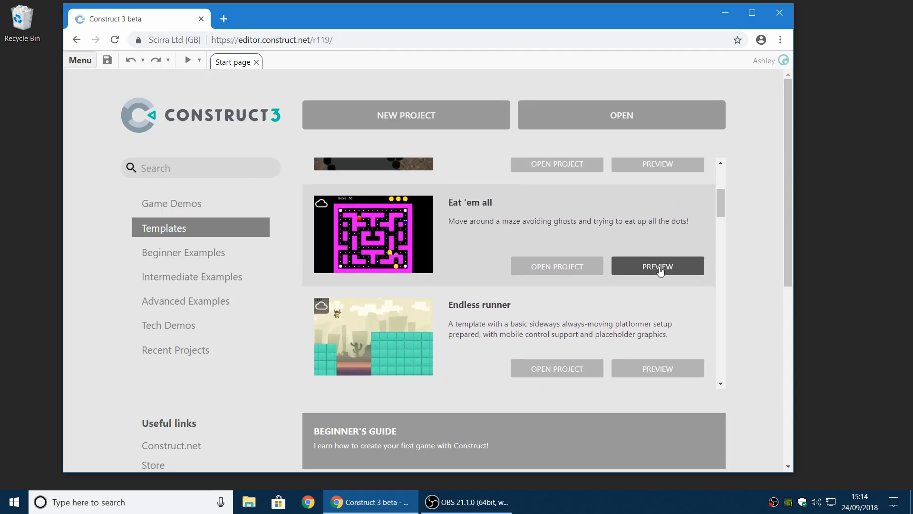
{"action": "left_click", "coordinate": [657, 266]}
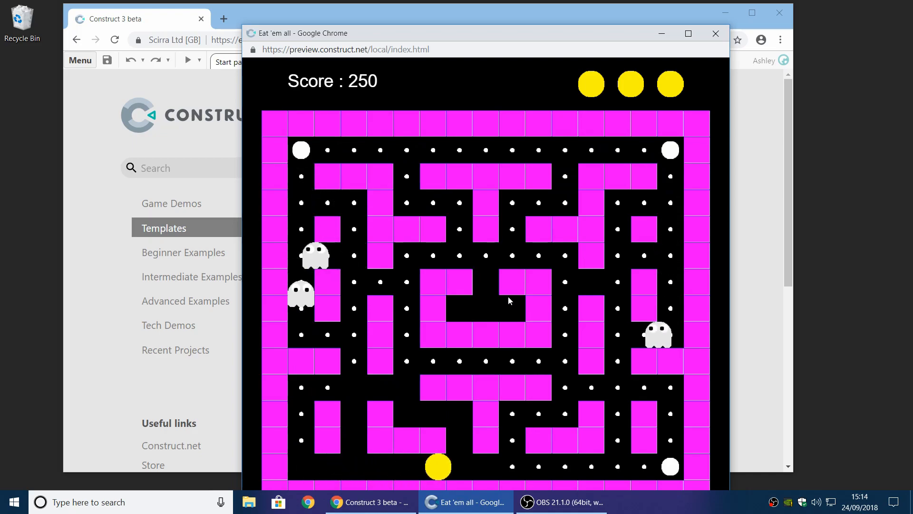
{"action": "left_click", "coordinate": [715, 34]}
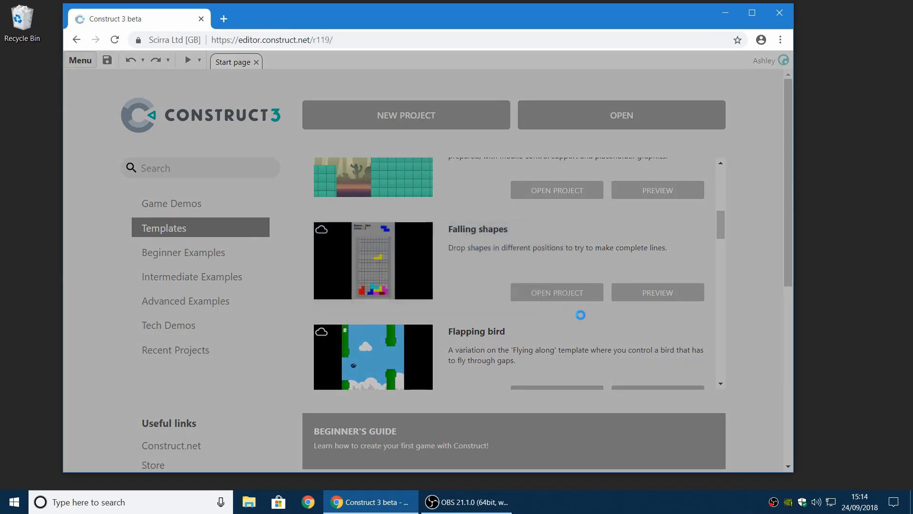
{"action": "left_click", "coordinate": [657, 292]}
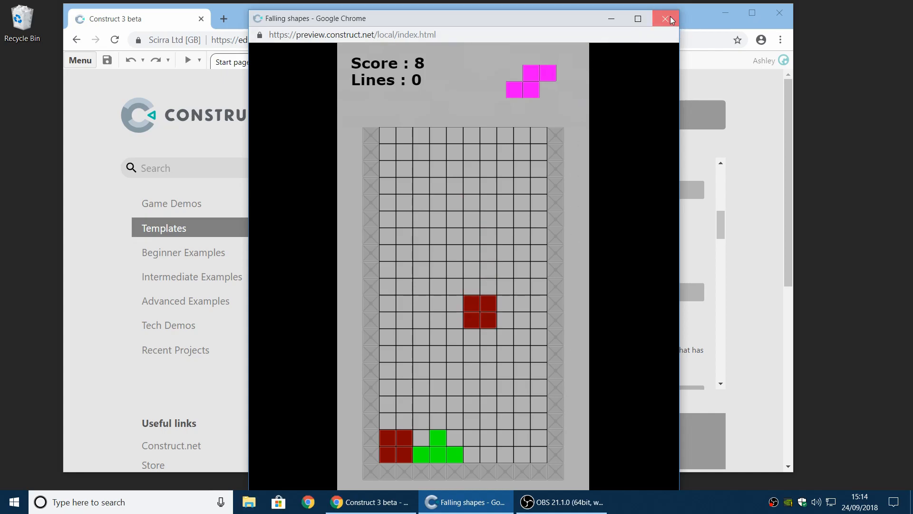
{"action": "left_click", "coordinate": [666, 18]}
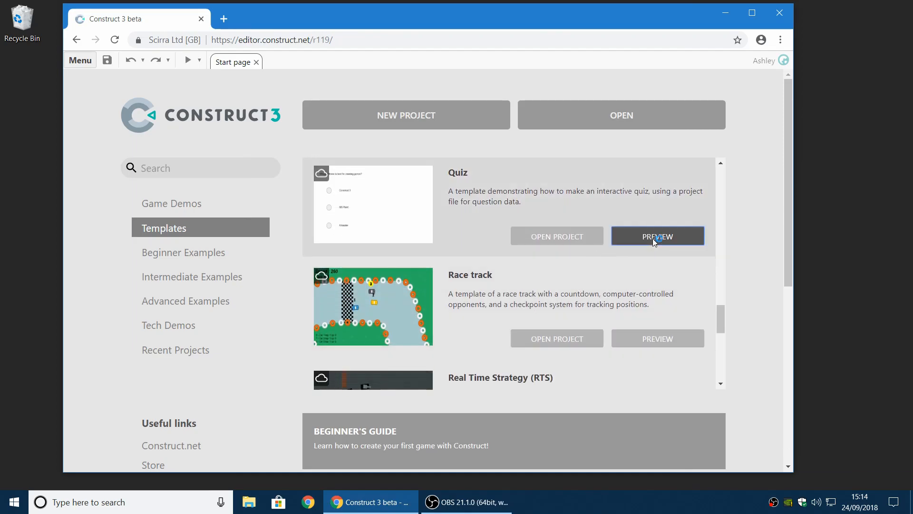
- Play the Quiz template answering 'Construct 3', then preview and close the Race track template
{"action": "left_click", "coordinate": [657, 236]}
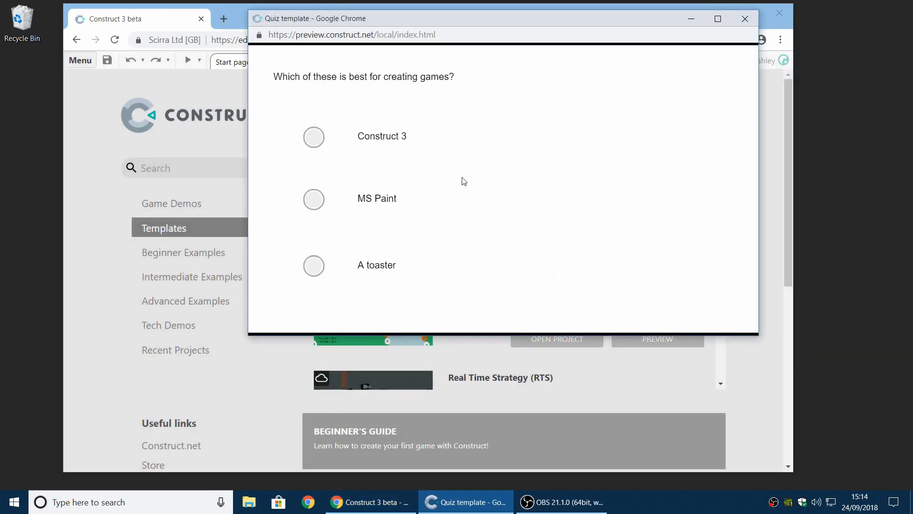
{"action": "left_click", "coordinate": [313, 137]}
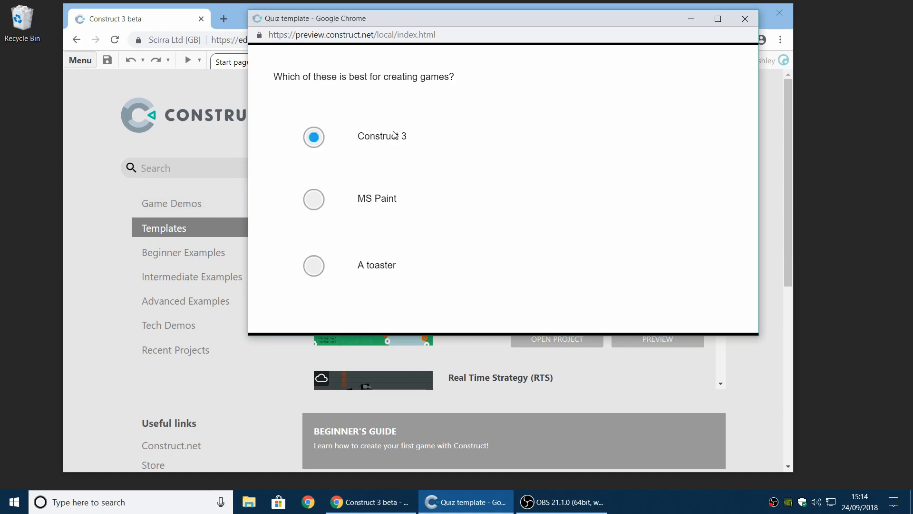
{"action": "left_click", "coordinate": [313, 137]}
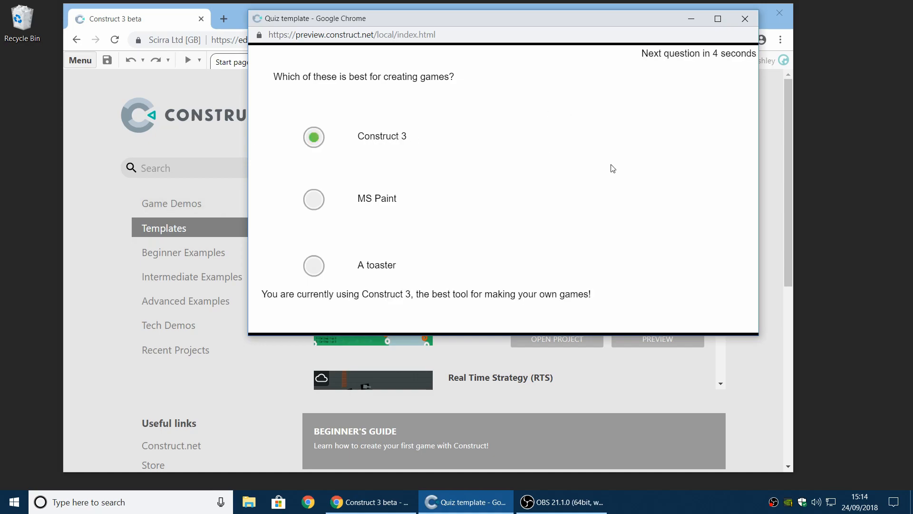
{"action": "mouse_move", "coordinate": [806, 64]}
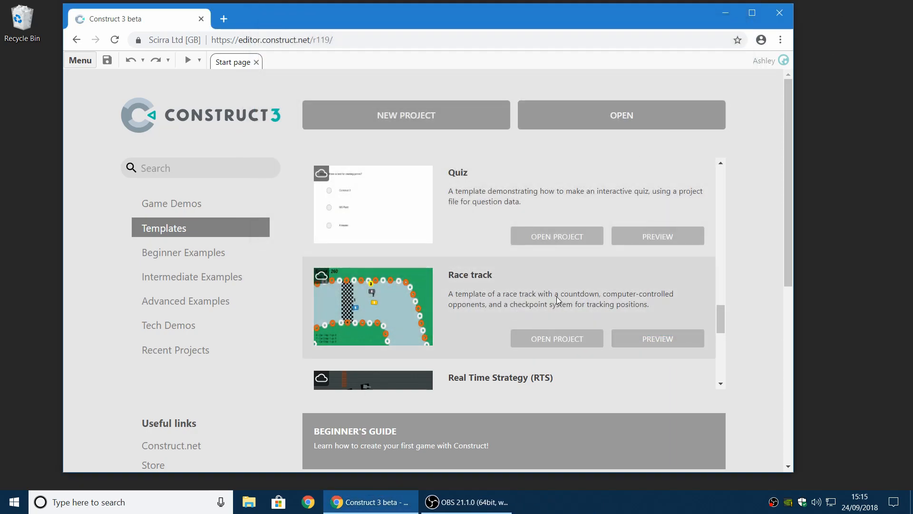
{"action": "left_click", "coordinate": [657, 338]}
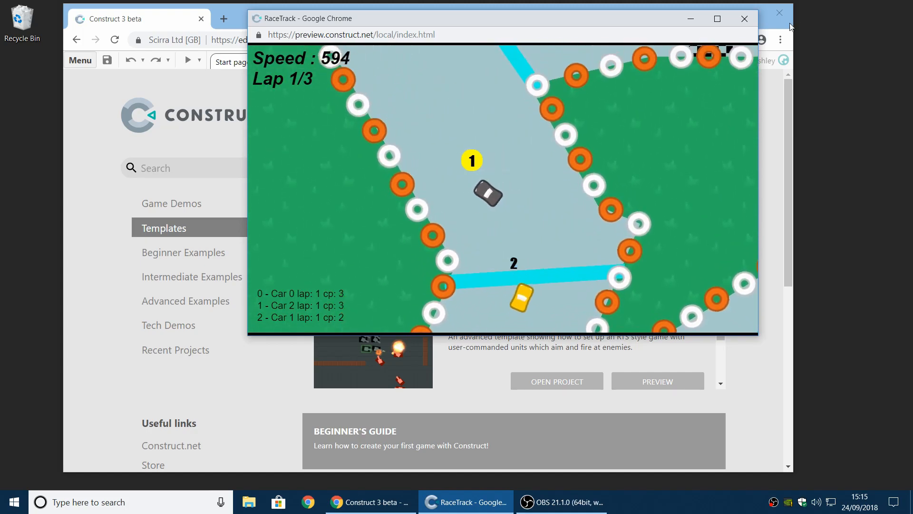
{"action": "left_click", "coordinate": [744, 18]}
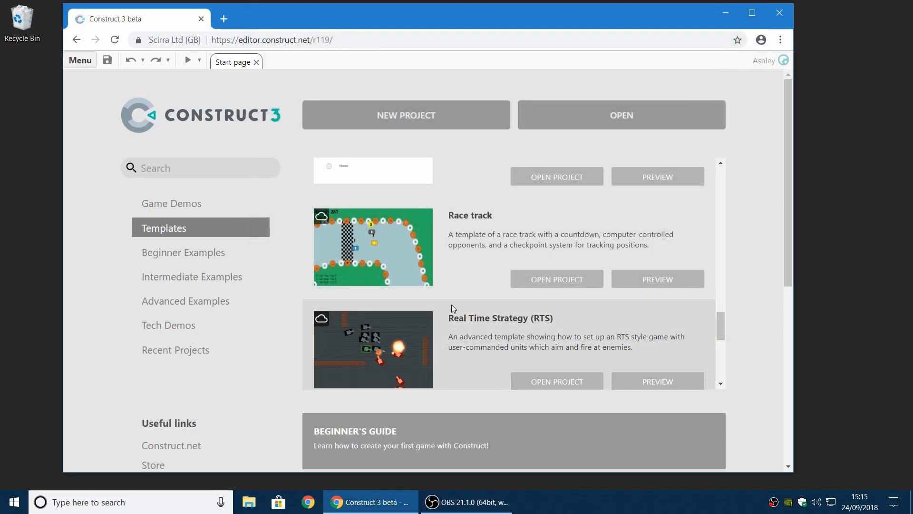
{"action": "mouse_move", "coordinate": [529, 262]}
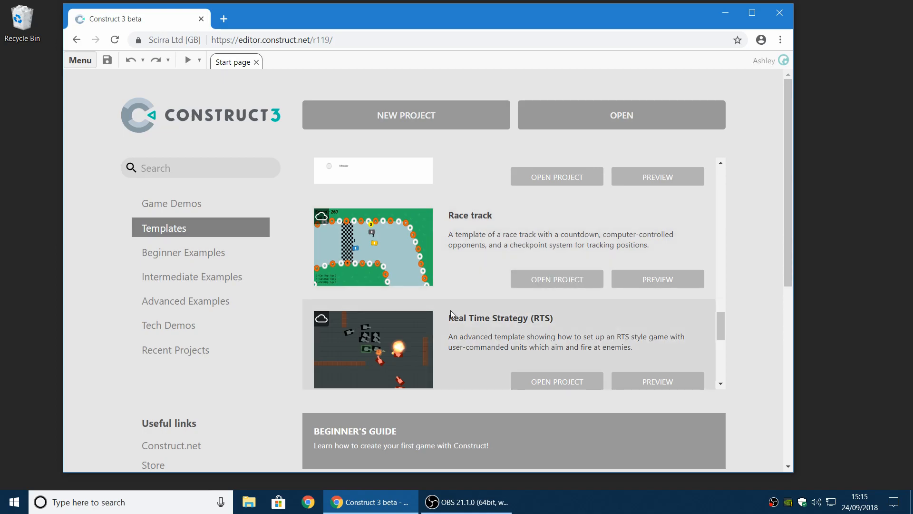
- Open the Local storage - high score example from Intermediate Examples and browse its events
{"action": "left_click", "coordinate": [192, 277]}
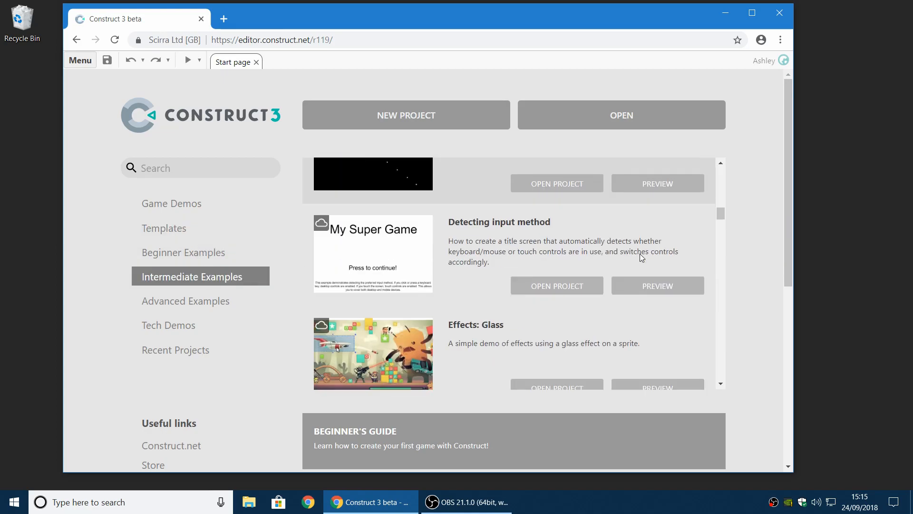
{"action": "scroll", "scroll_direction": "down", "scroll_amount": 3}
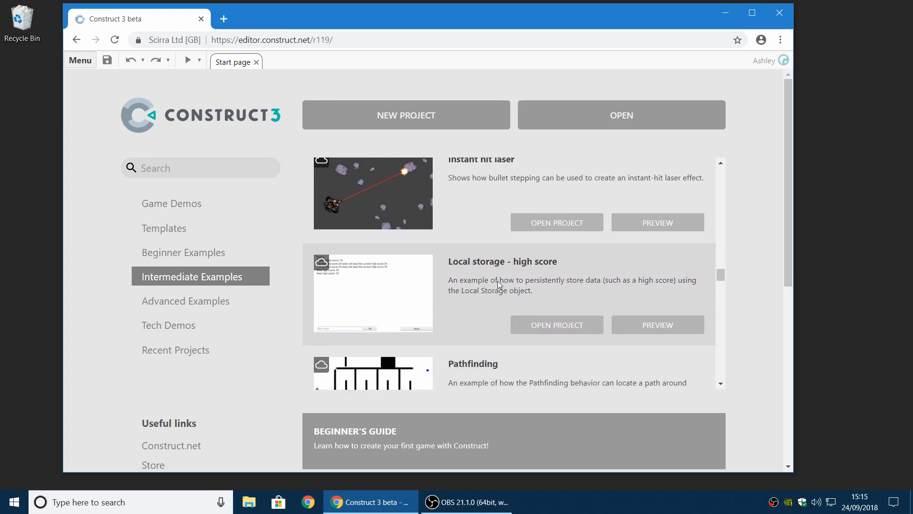
{"action": "left_click", "coordinate": [555, 324]}
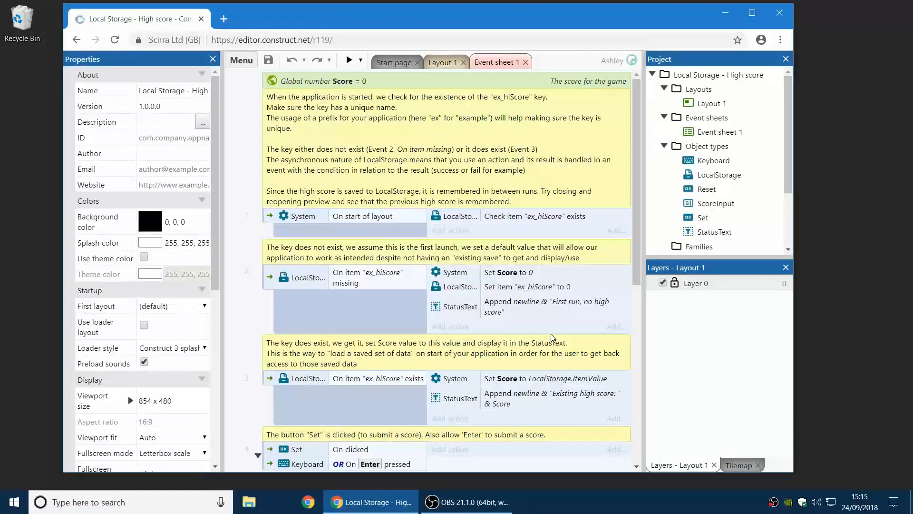
{"action": "scroll", "scroll_direction": "down", "scroll_amount": 3}
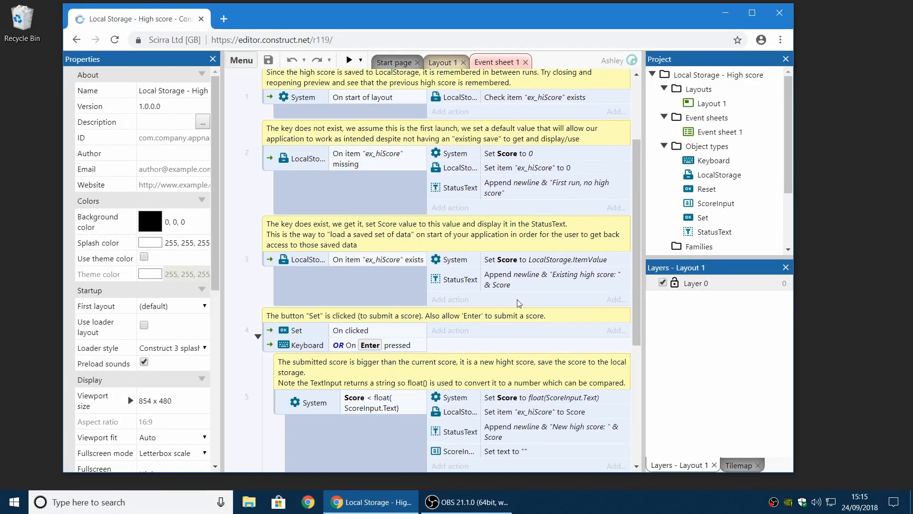
{"action": "mouse_move", "coordinate": [519, 303]}
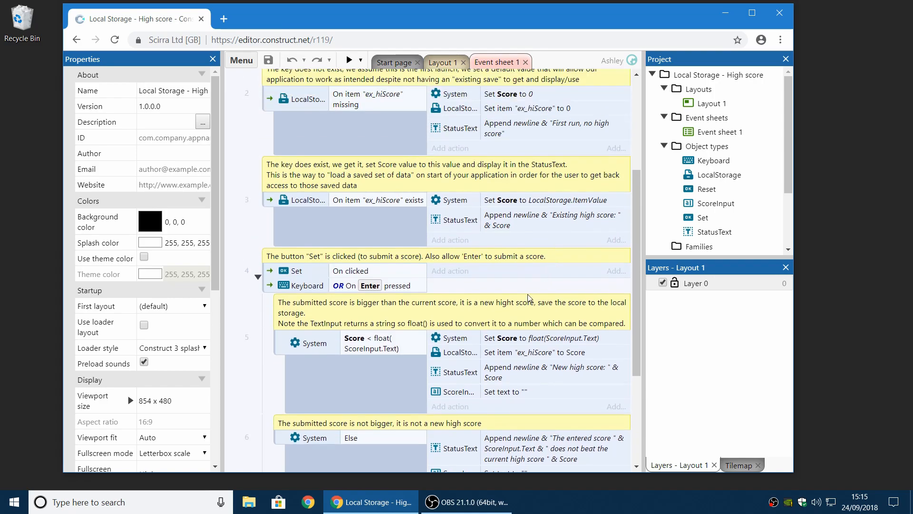
{"action": "right_click", "coordinate": [707, 74]}
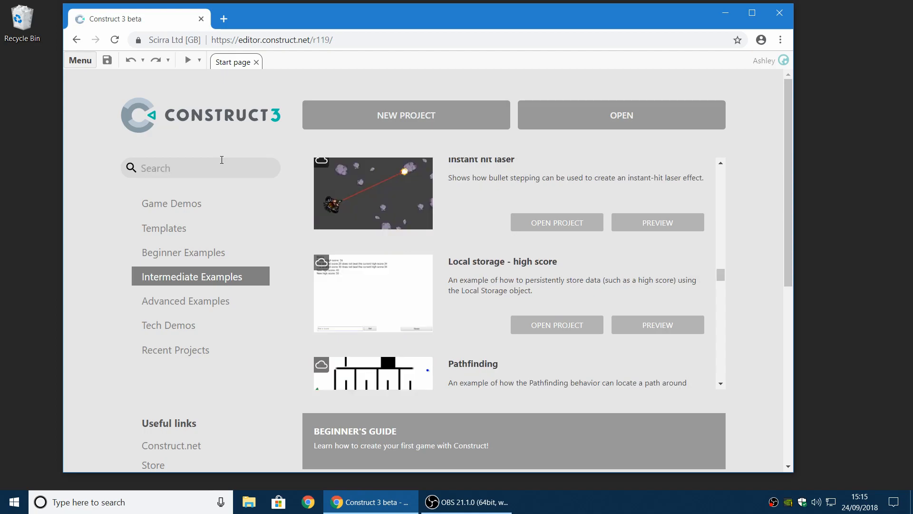
- Search 'gamepad', open the Gamepad control example, and go to its event sheet
{"action": "type", "text": "gamep"}
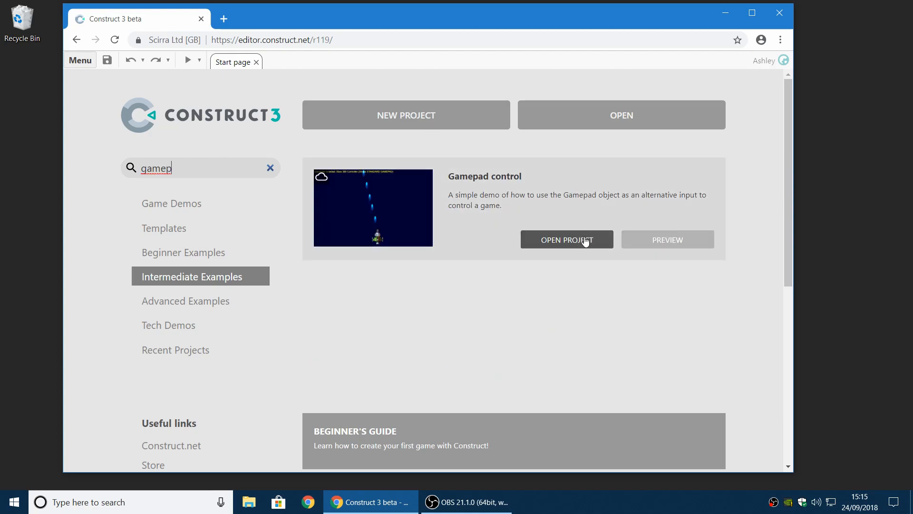
{"action": "left_click", "coordinate": [565, 239]}
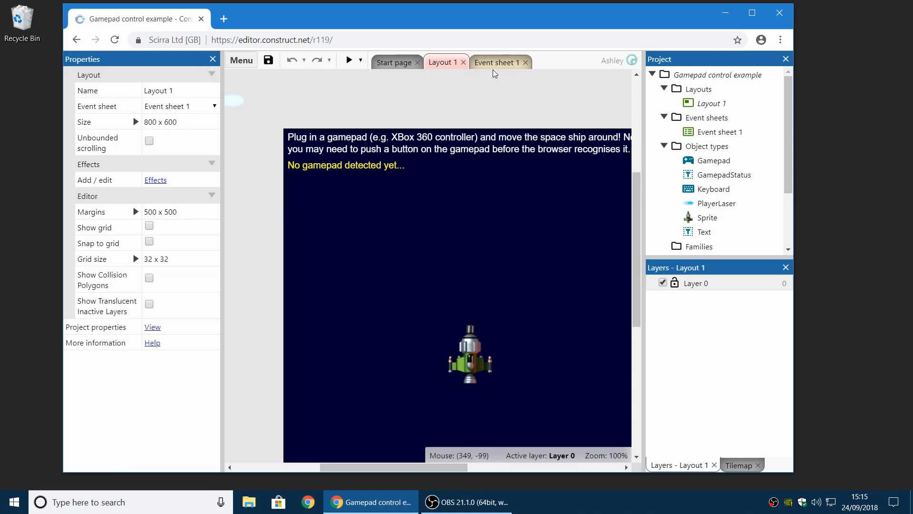
{"action": "left_click", "coordinate": [496, 62]}
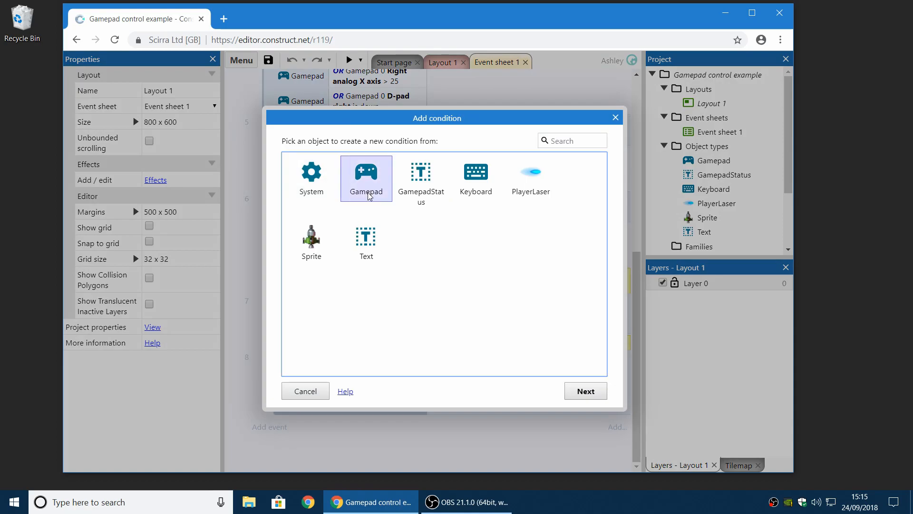
- Add a Gamepad Button A pressed event and start giving it a Vibrate action
{"action": "left_click", "coordinate": [367, 178]}
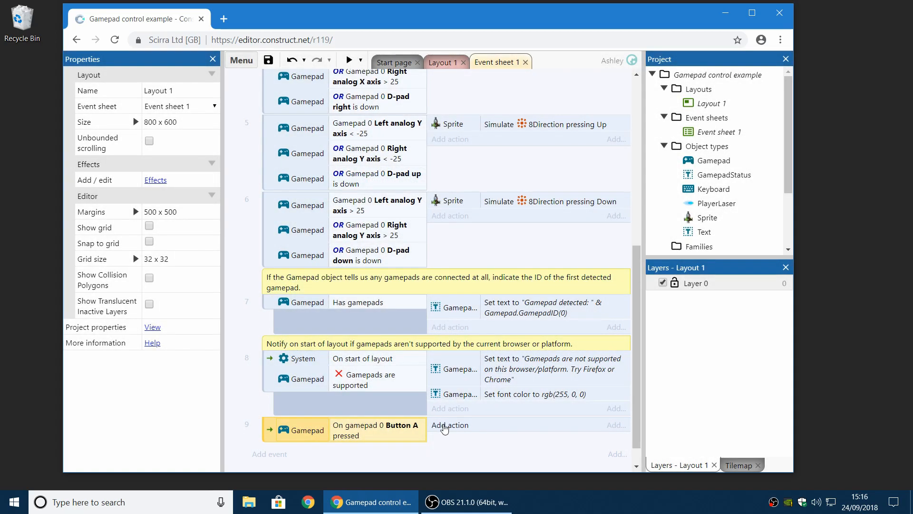
{"action": "left_click", "coordinate": [451, 425]}
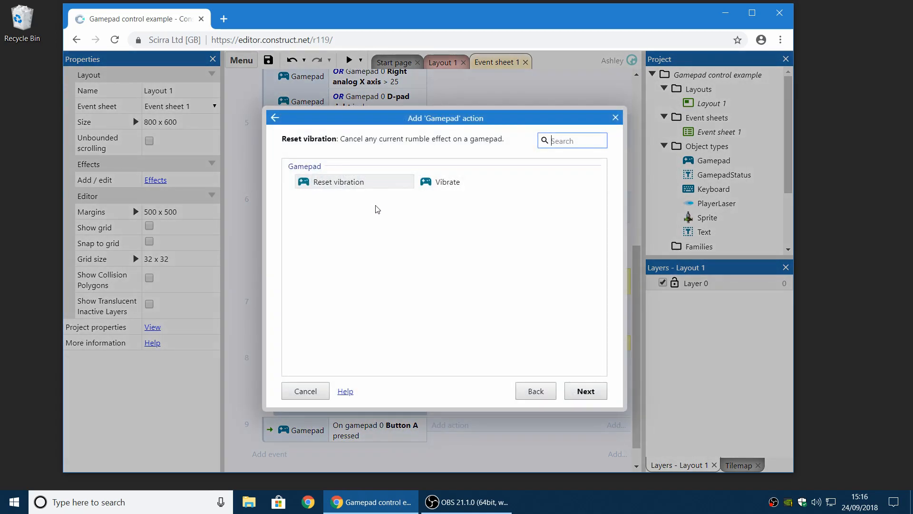
{"action": "left_click", "coordinate": [448, 182]}
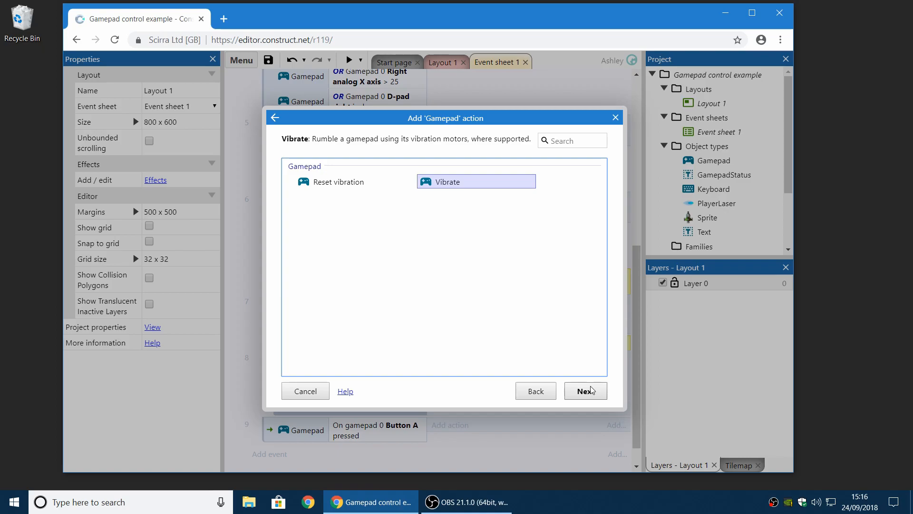
{"action": "left_click", "coordinate": [584, 391]}
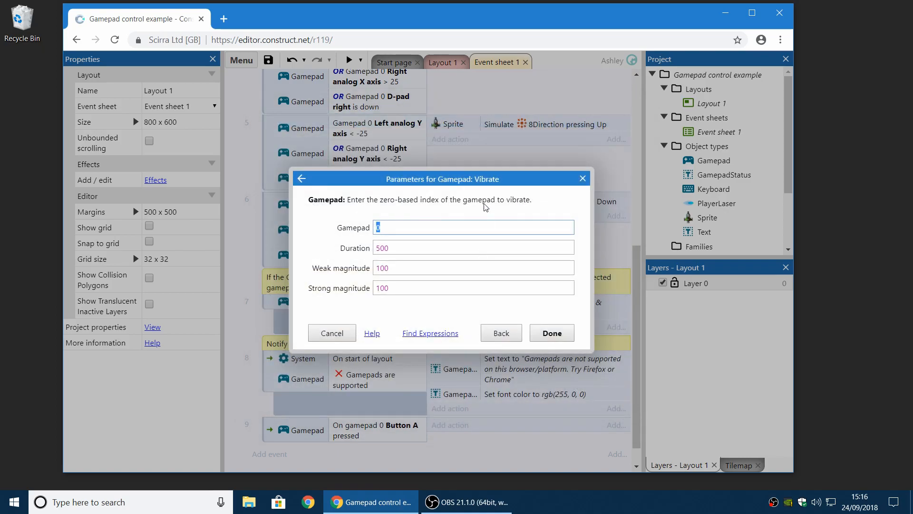
{"action": "mouse_move", "coordinate": [575, 184]}
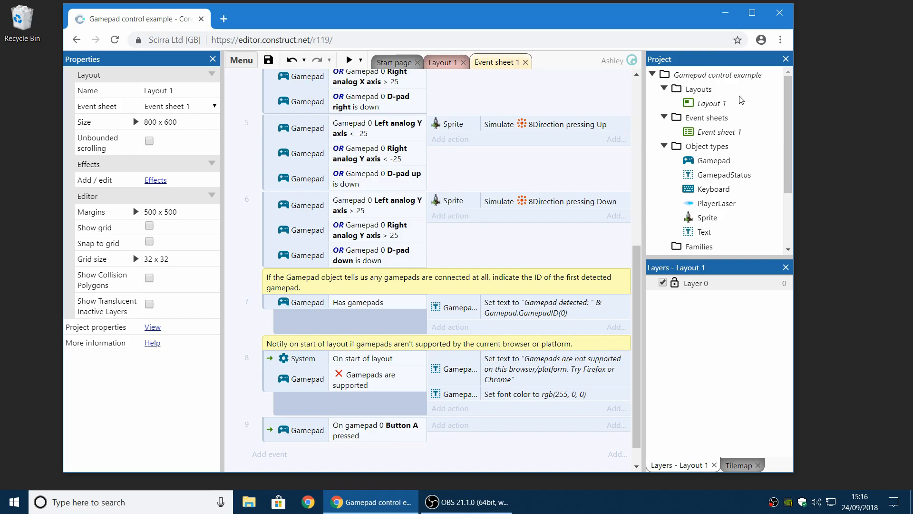
{"action": "mouse_move", "coordinate": [351, 367]}
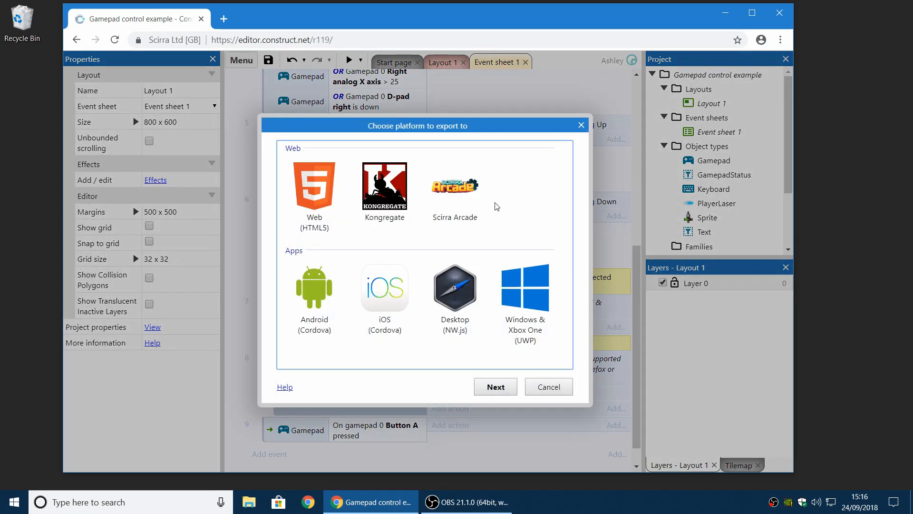
- Pick Kongregate as the export target, cancel, and bring up project options from the Start page
{"action": "left_click", "coordinate": [384, 187]}
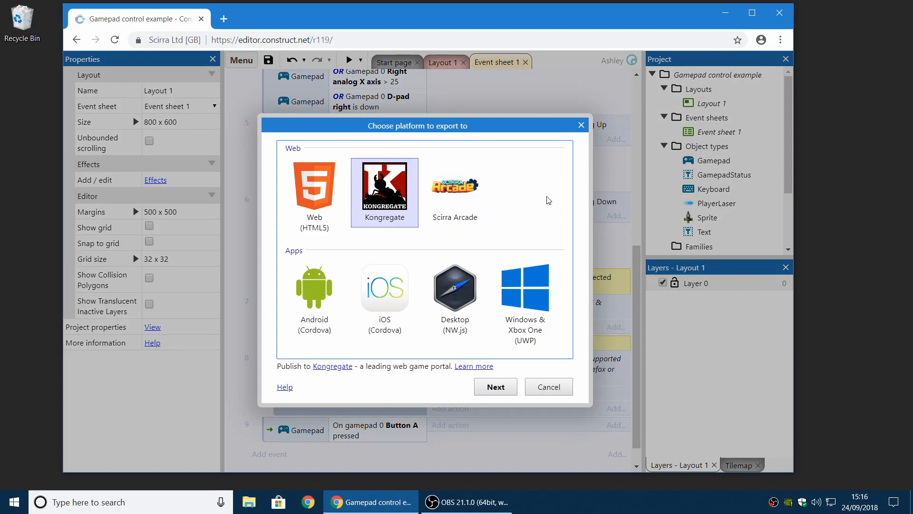
{"action": "mouse_move", "coordinate": [553, 199]}
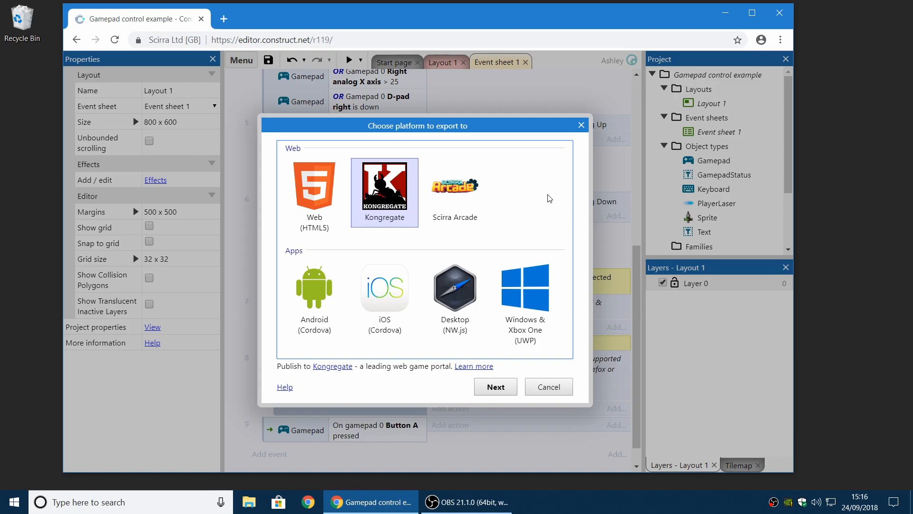
{"action": "left_click", "coordinate": [547, 386]}
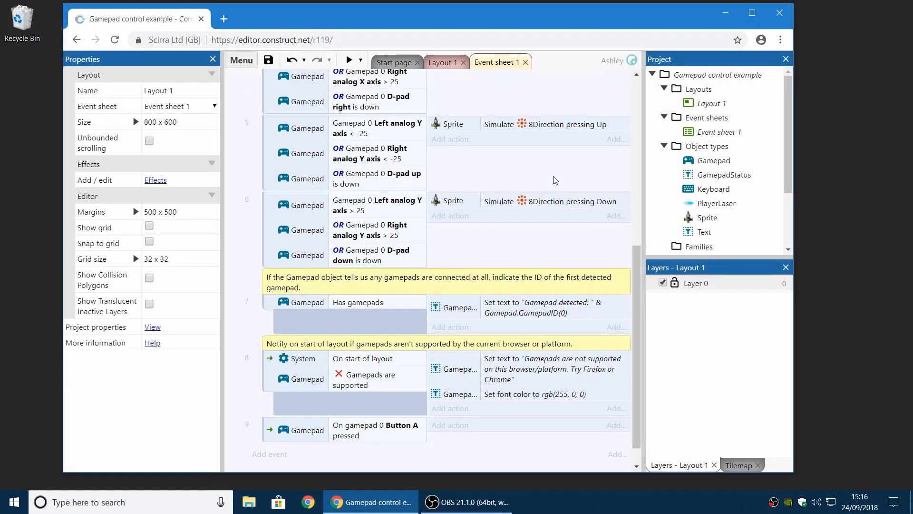
{"action": "left_click", "coordinate": [394, 62]}
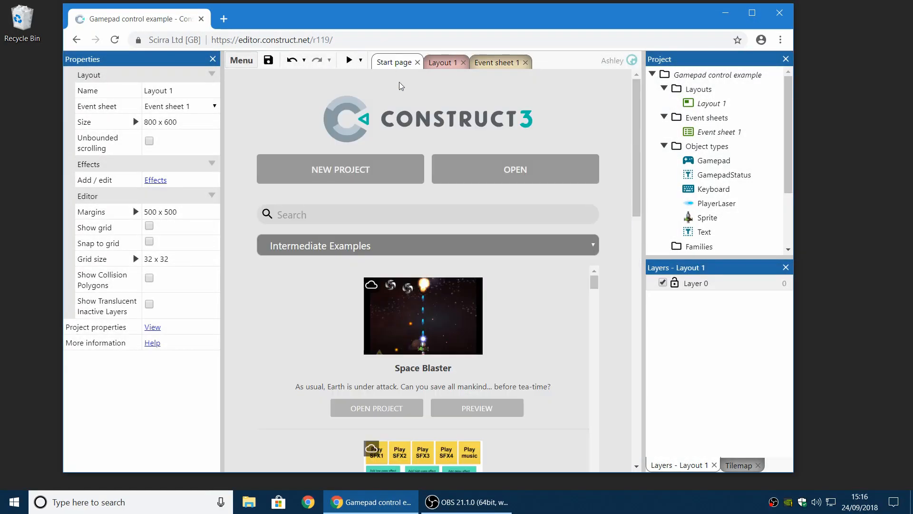
{"action": "right_click", "coordinate": [722, 75]}
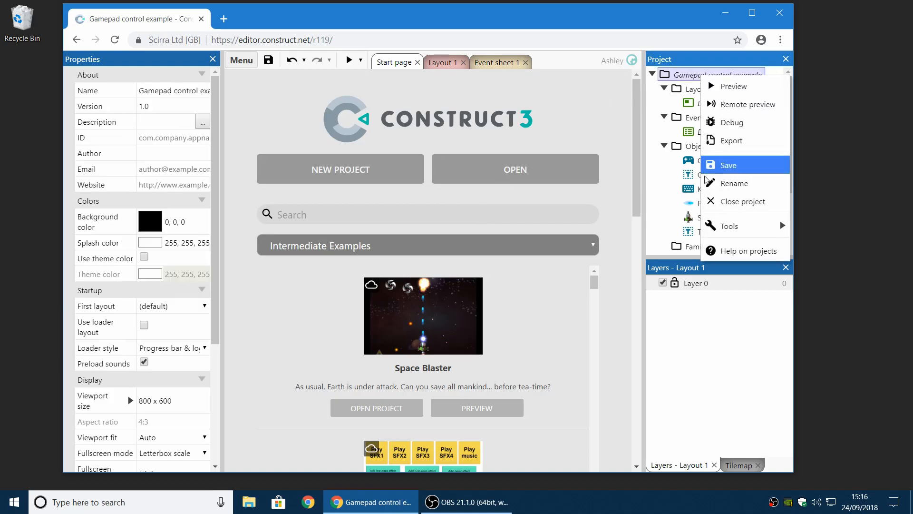
- Close the Gamepad project and browse the Construct 3 releases page on construct.net
{"action": "left_click", "coordinate": [739, 200]}
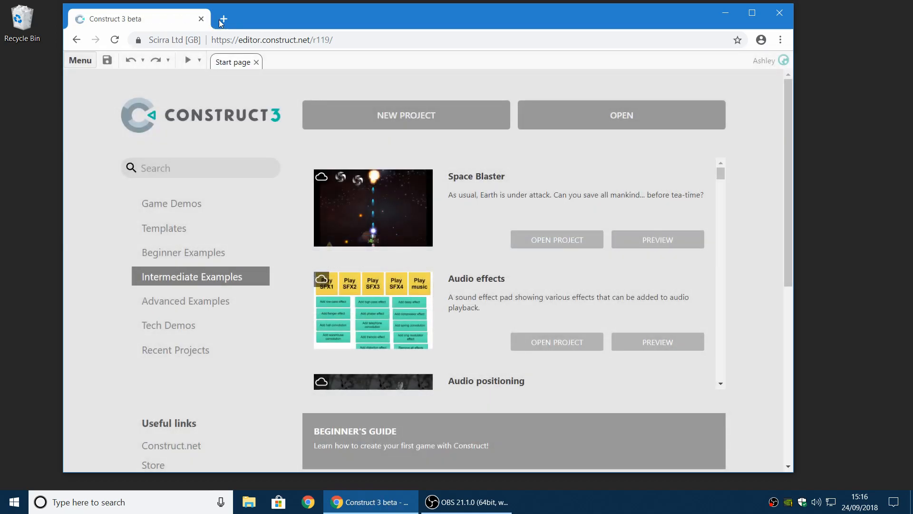
{"action": "left_click", "coordinate": [222, 19]}
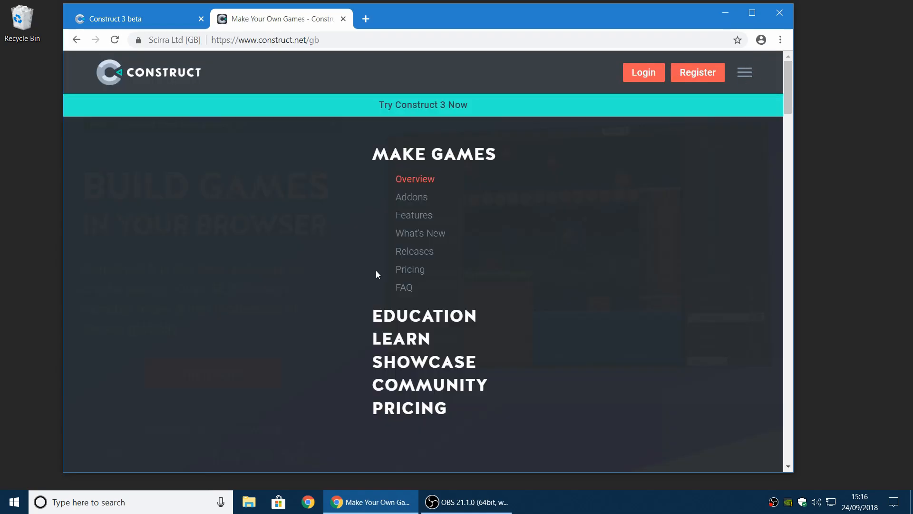
{"action": "left_click", "coordinate": [415, 251]}
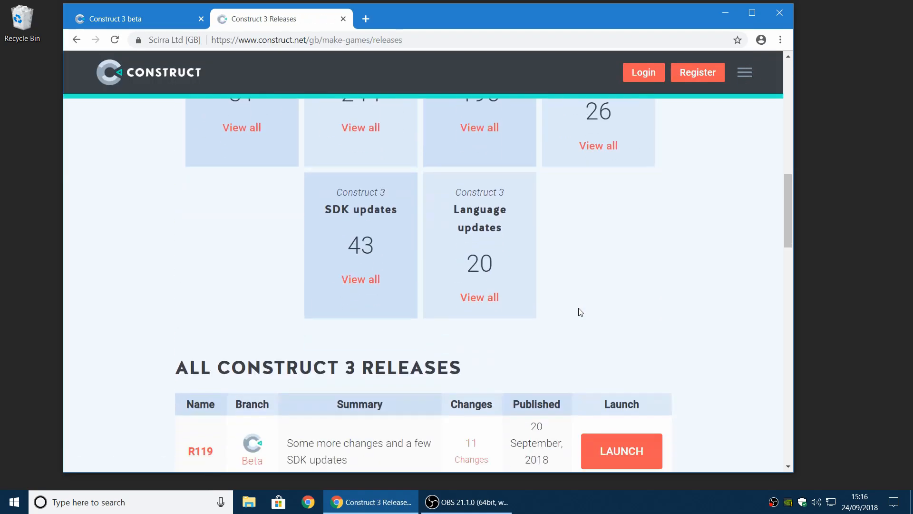
{"action": "scroll", "scroll_direction": "down", "scroll_amount": 3}
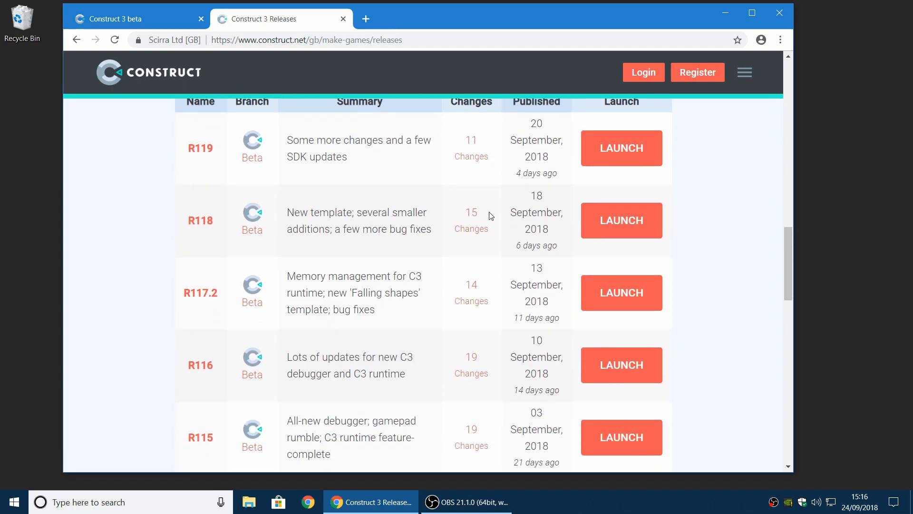
{"action": "scroll", "scroll_direction": "down", "scroll_amount": 3}
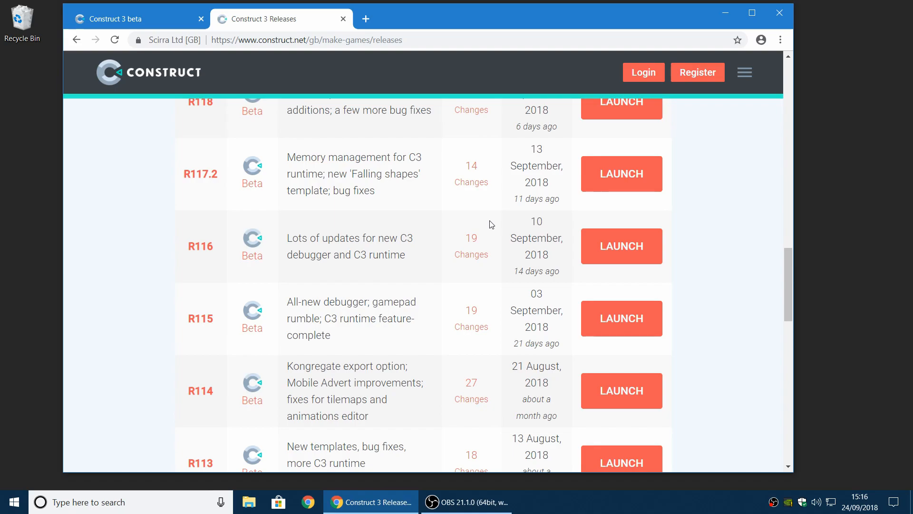
{"action": "scroll", "scroll_direction": "down", "scroll_amount": 3}
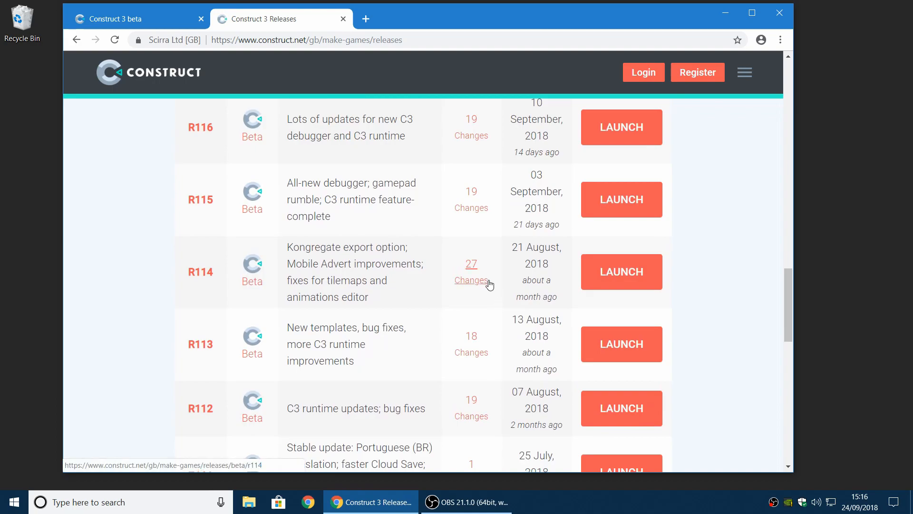
{"action": "scroll", "scroll_direction": "up", "scroll_amount": 3}
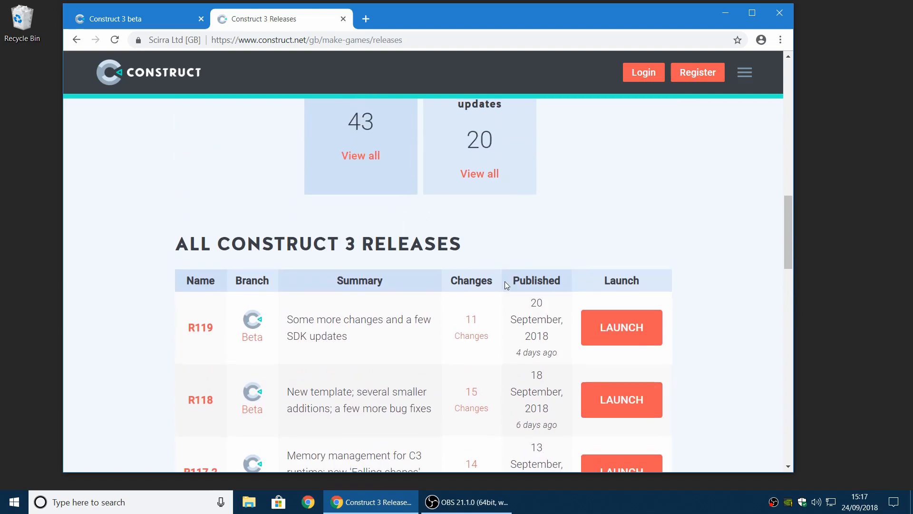
{"action": "scroll", "scroll_direction": "up", "scroll_amount": 3}
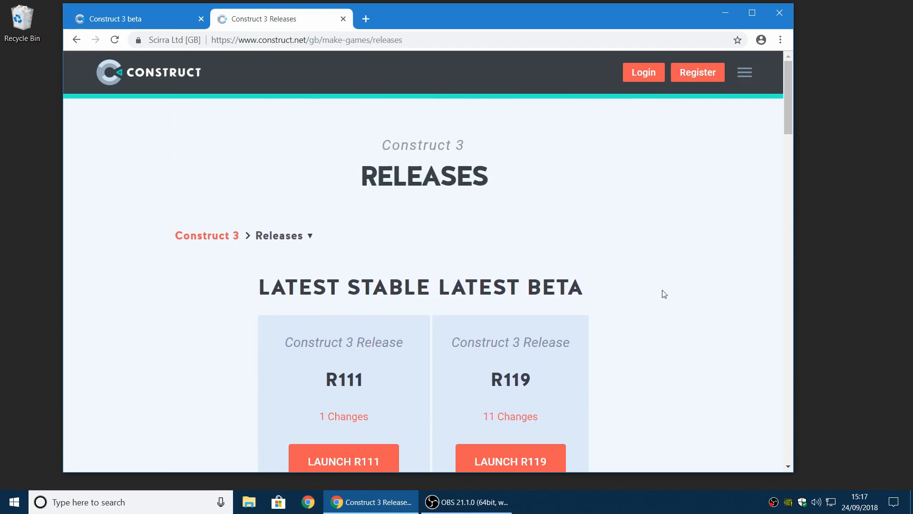